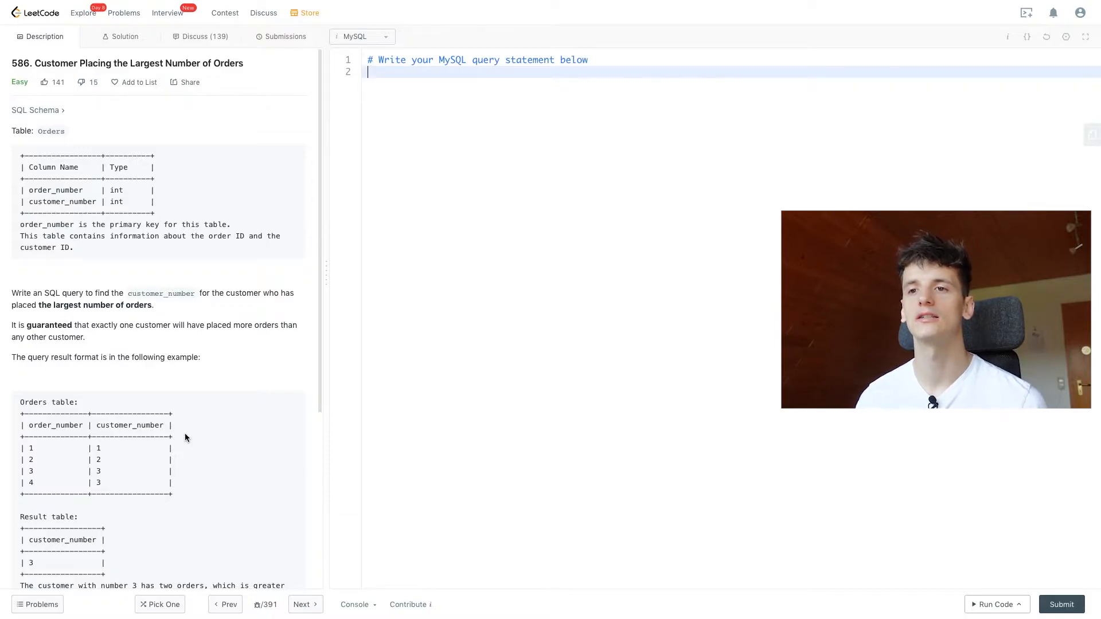
Write the opening line SELECT customer_number, COUNT(DISTINCT order_number).
scroll("down", 3)
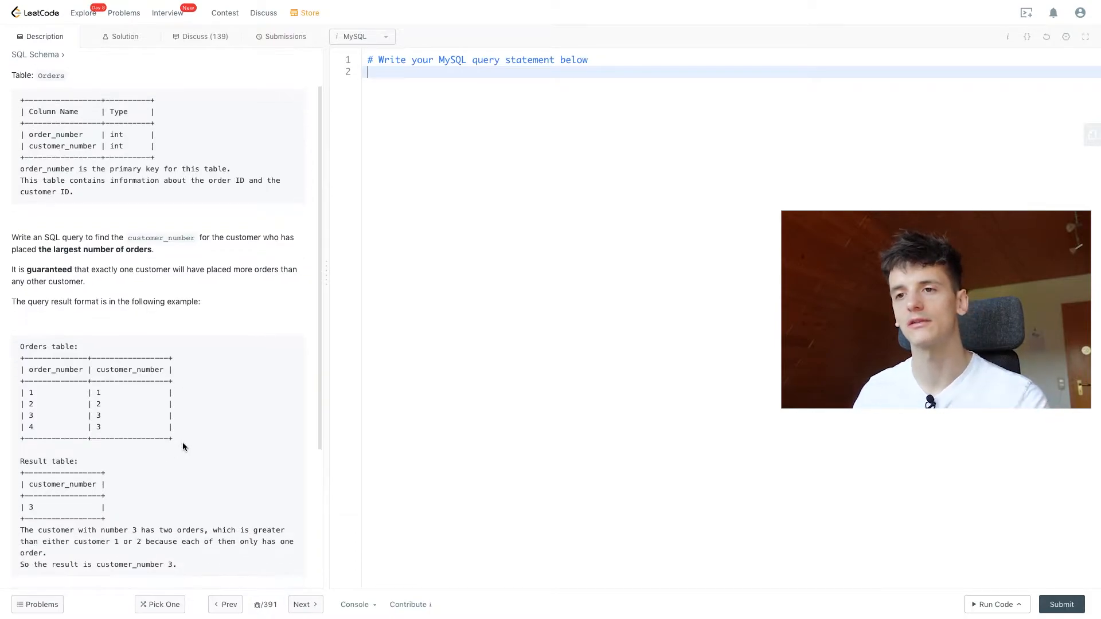
scroll("down", 3)
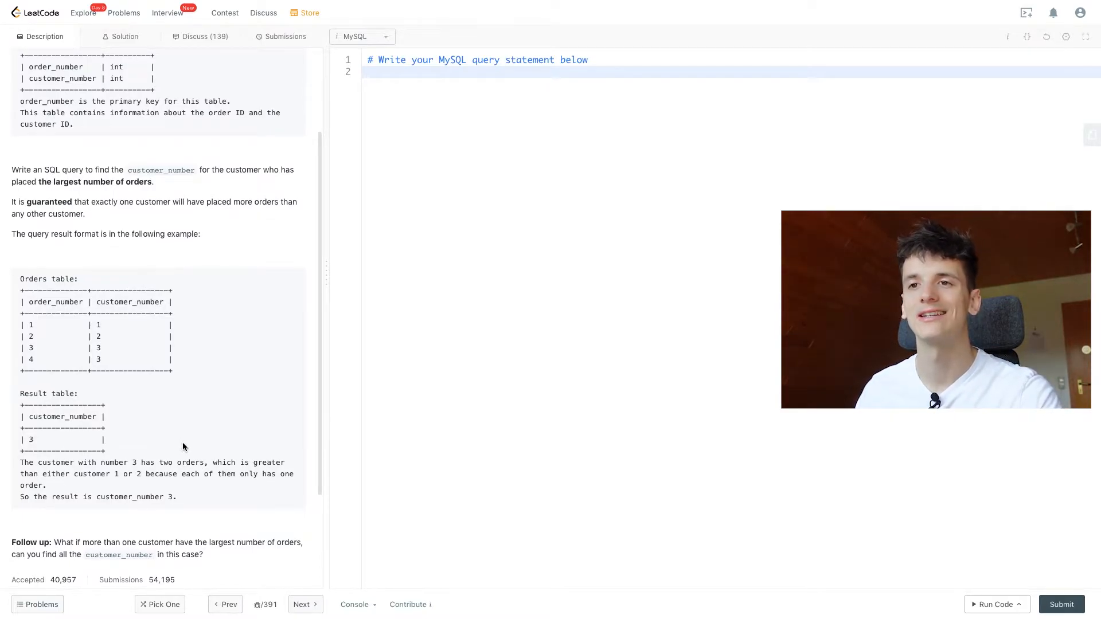
mouse_move(94, 345)
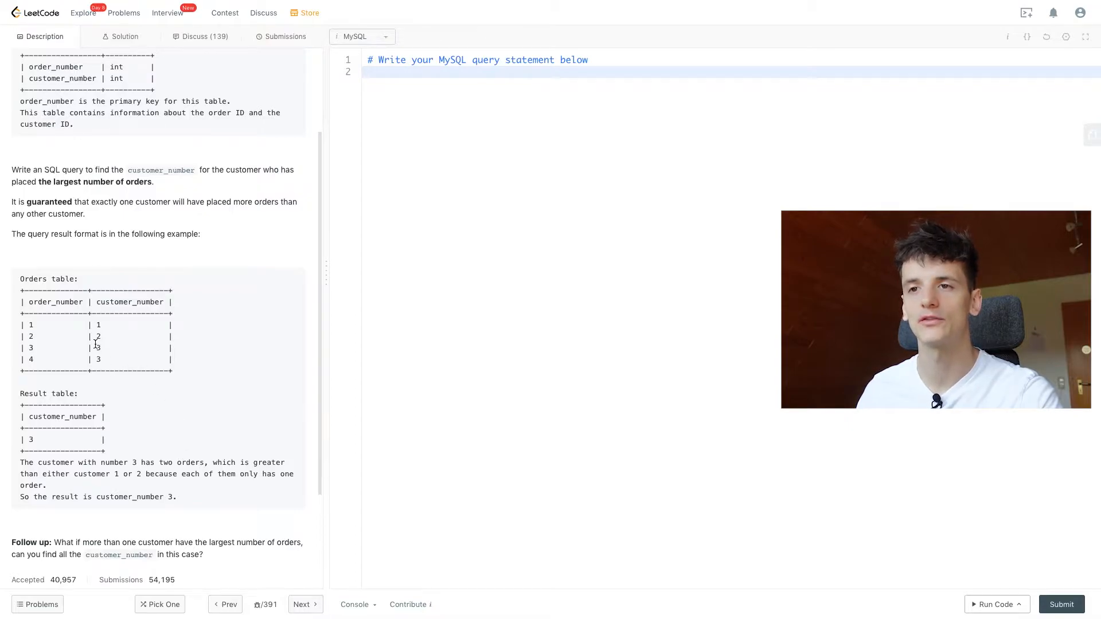
left_click_drag(95, 347, 98, 359)
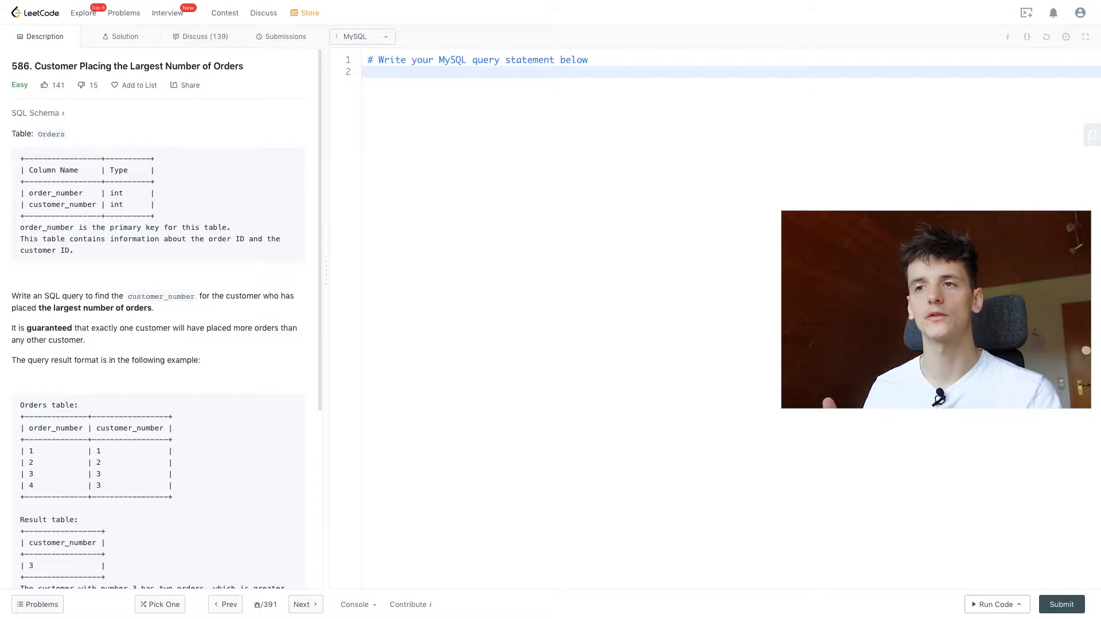
type("SELECT customer")
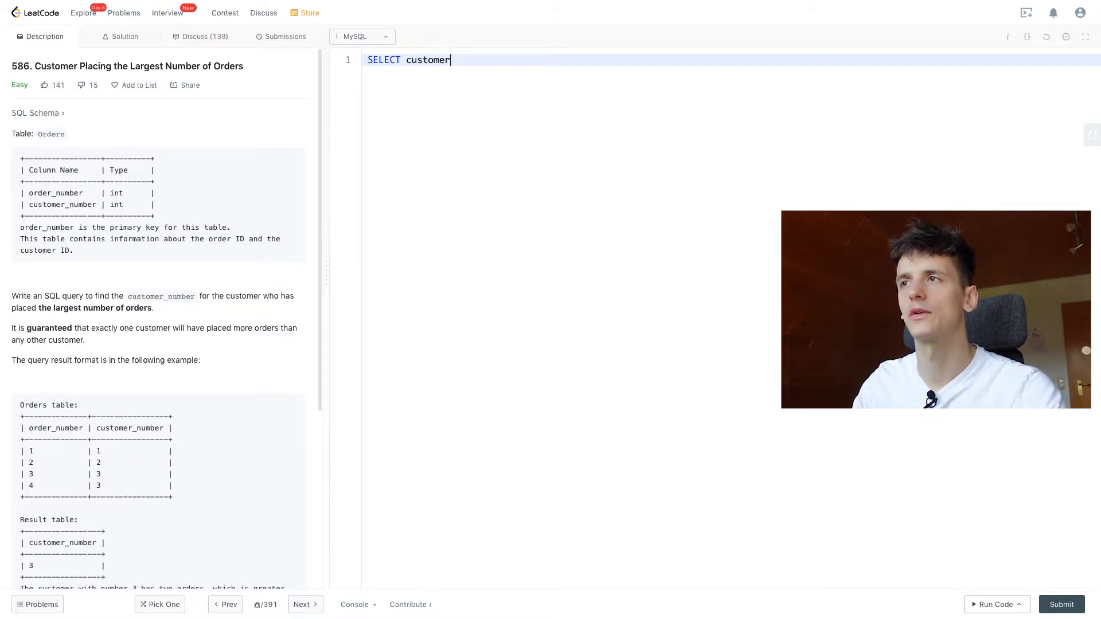
type("_number")
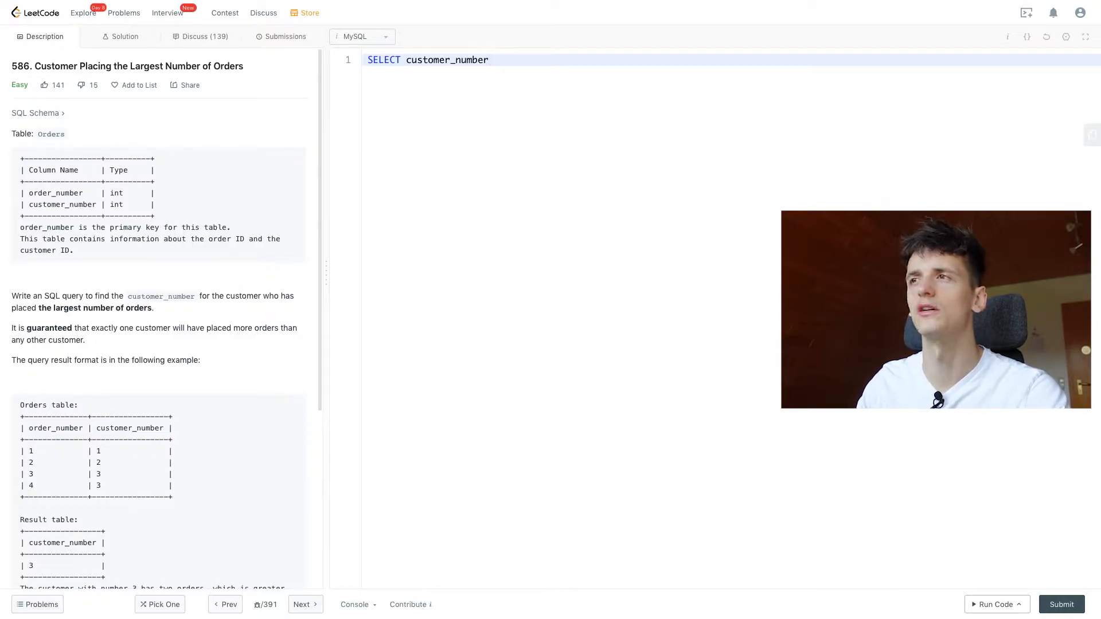
type(", COUN")
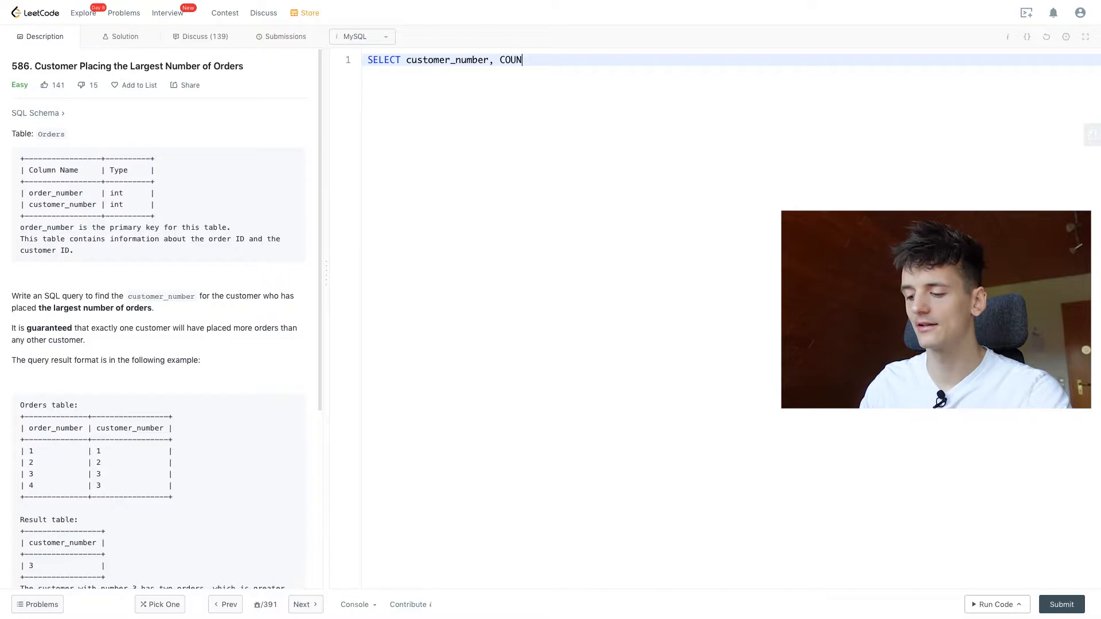
type("T()")
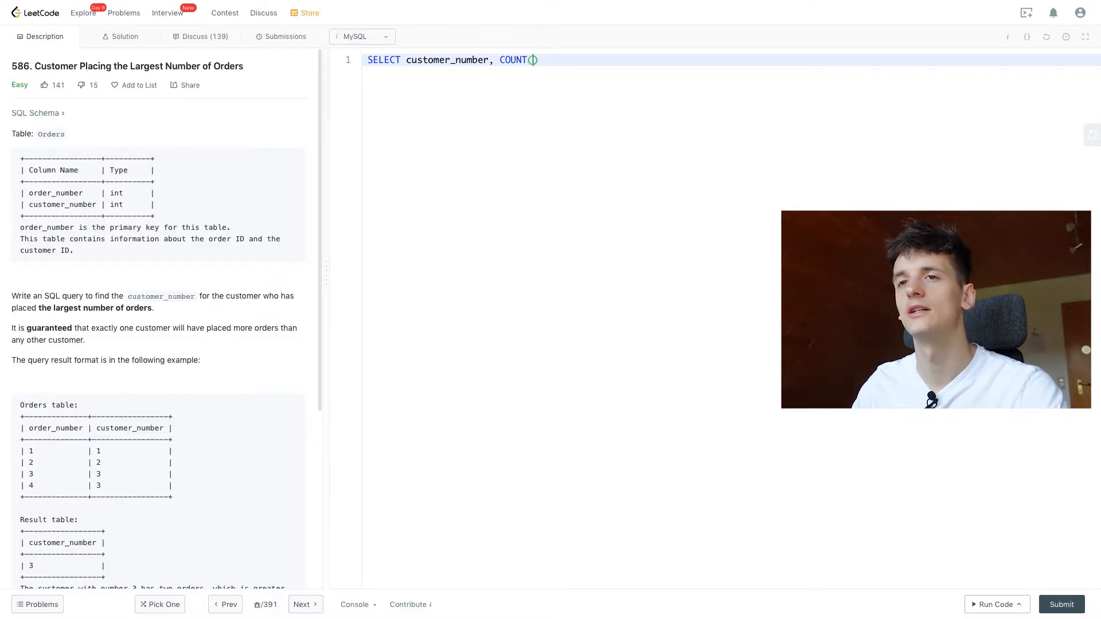
type("DISTINCT")
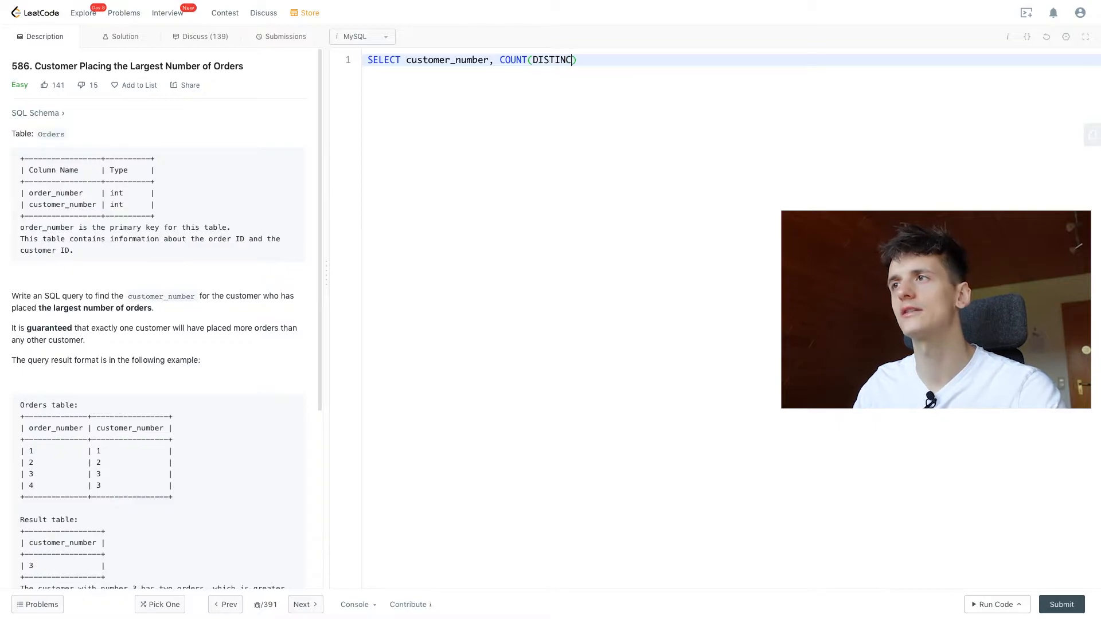
type("order_")
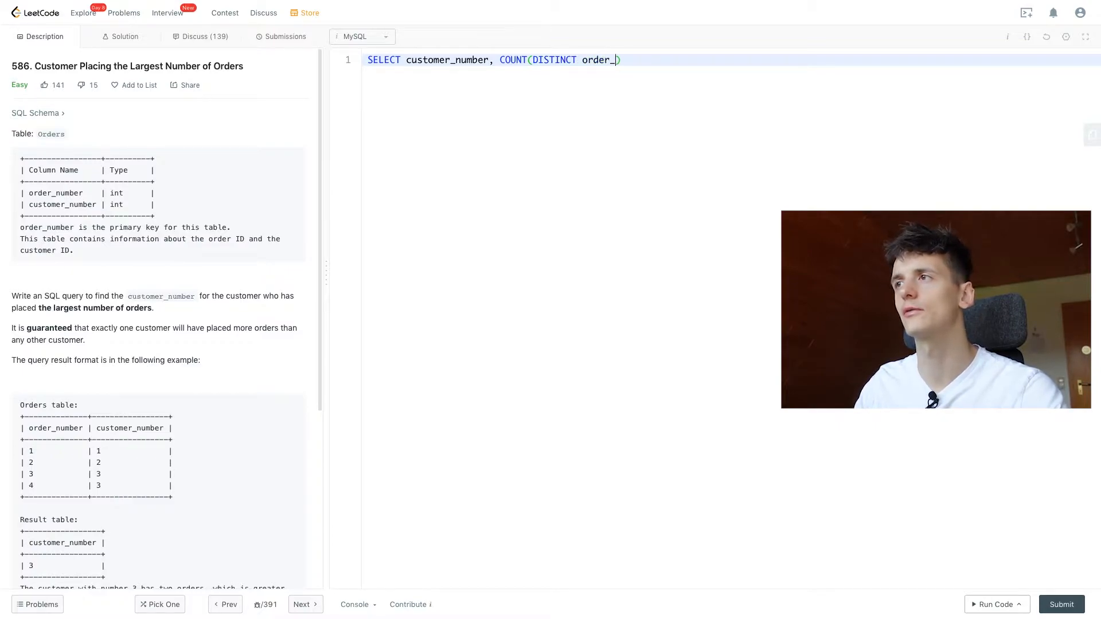
type("number")
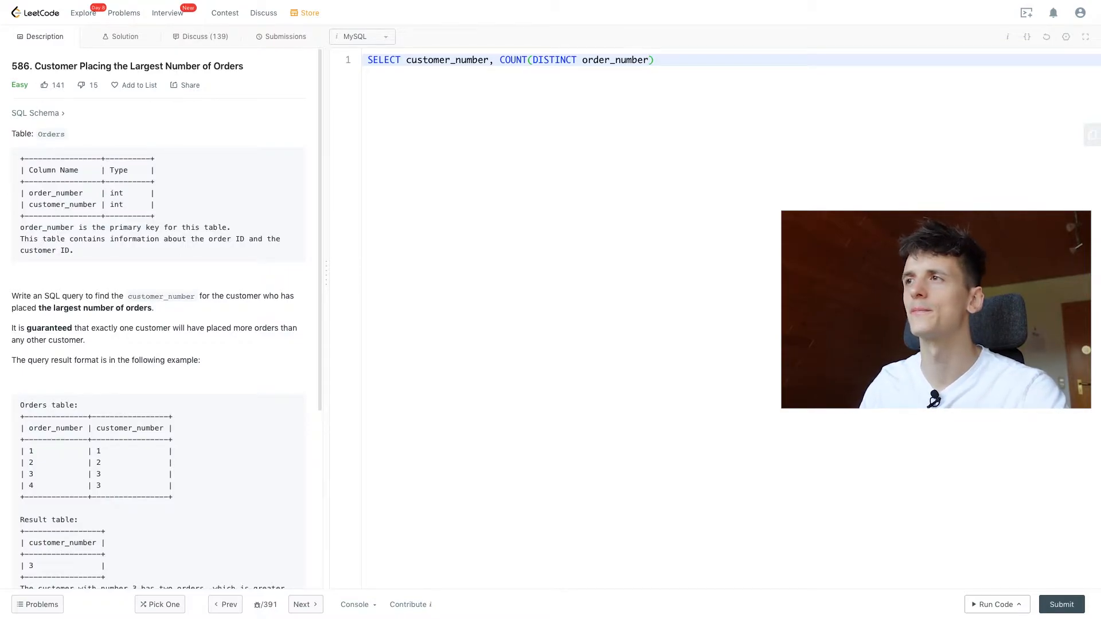
Add FROM Orders and GROUP BY customer_number on the next line.
key("Enter")
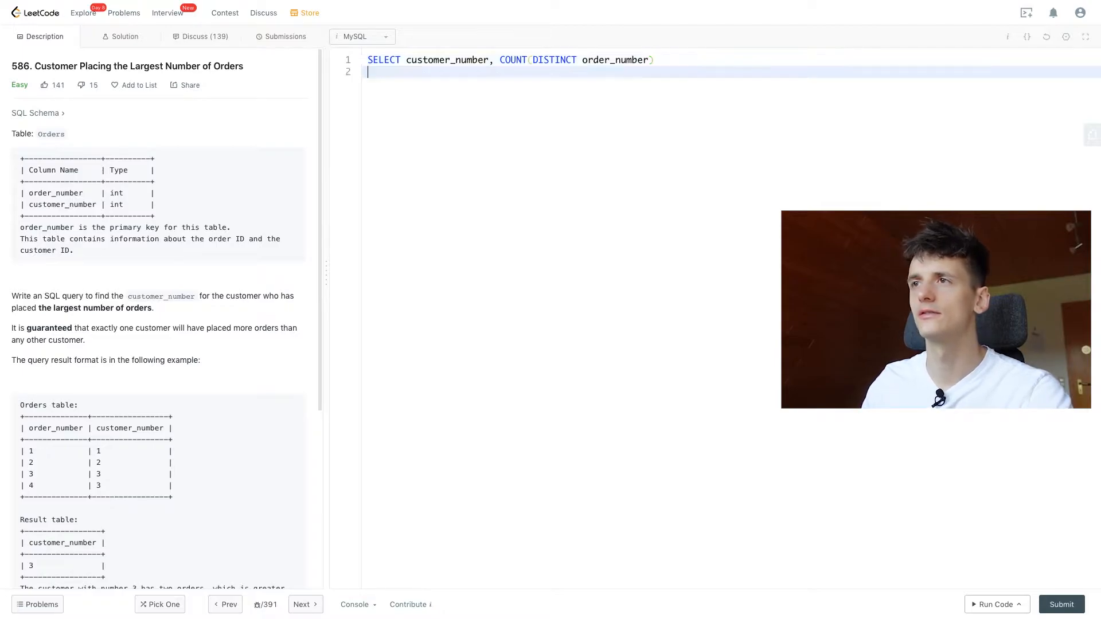
type("FROM Ord")
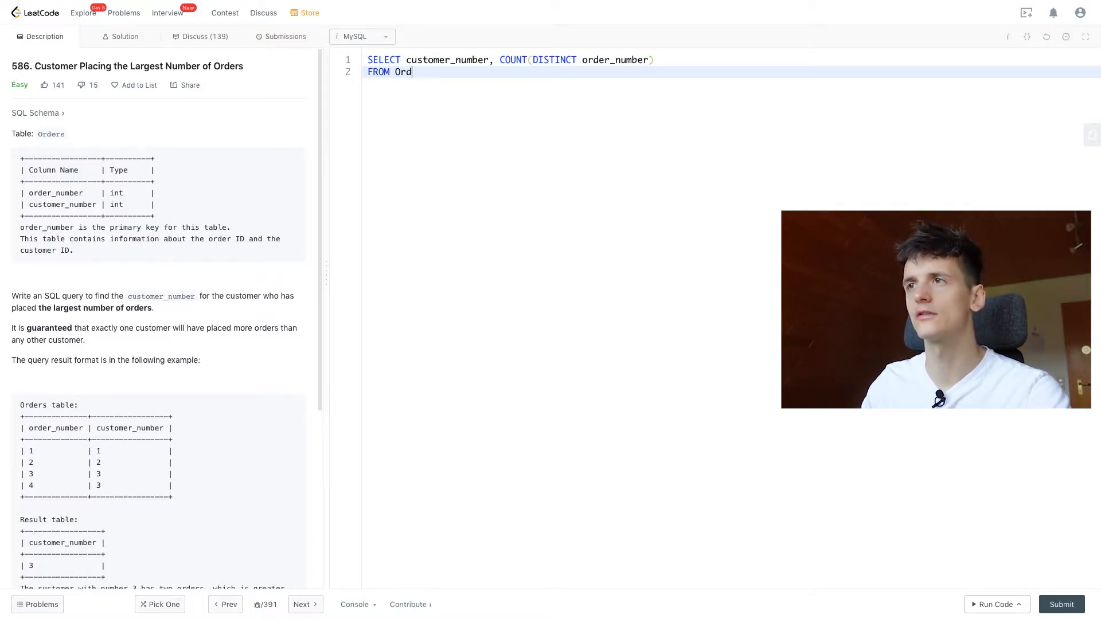
type("ers")
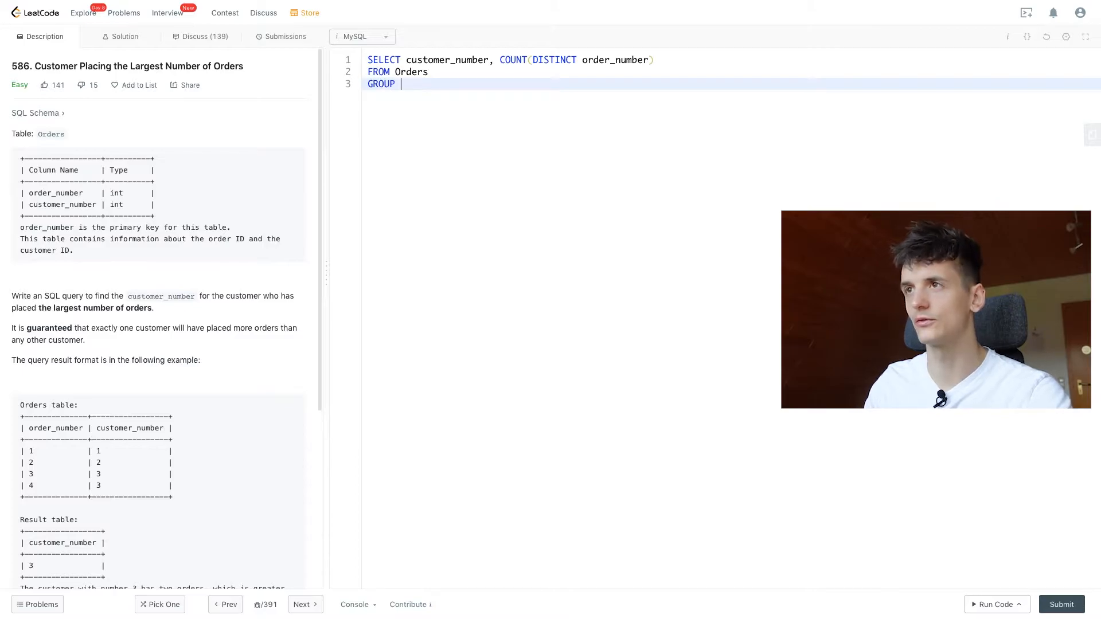
type("BY")
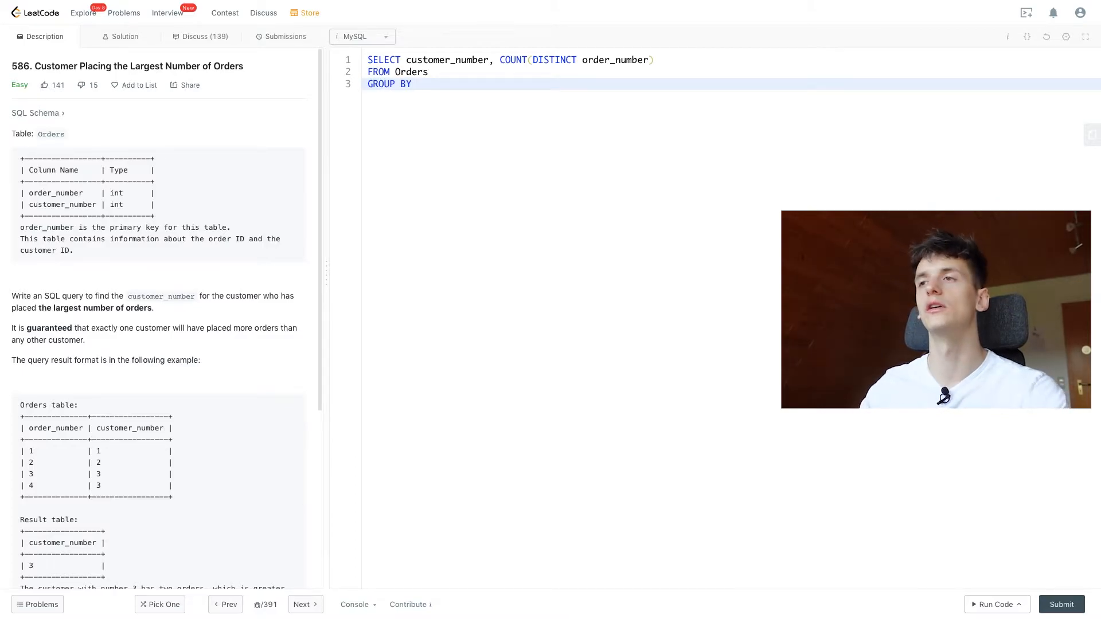
type("customer_n")
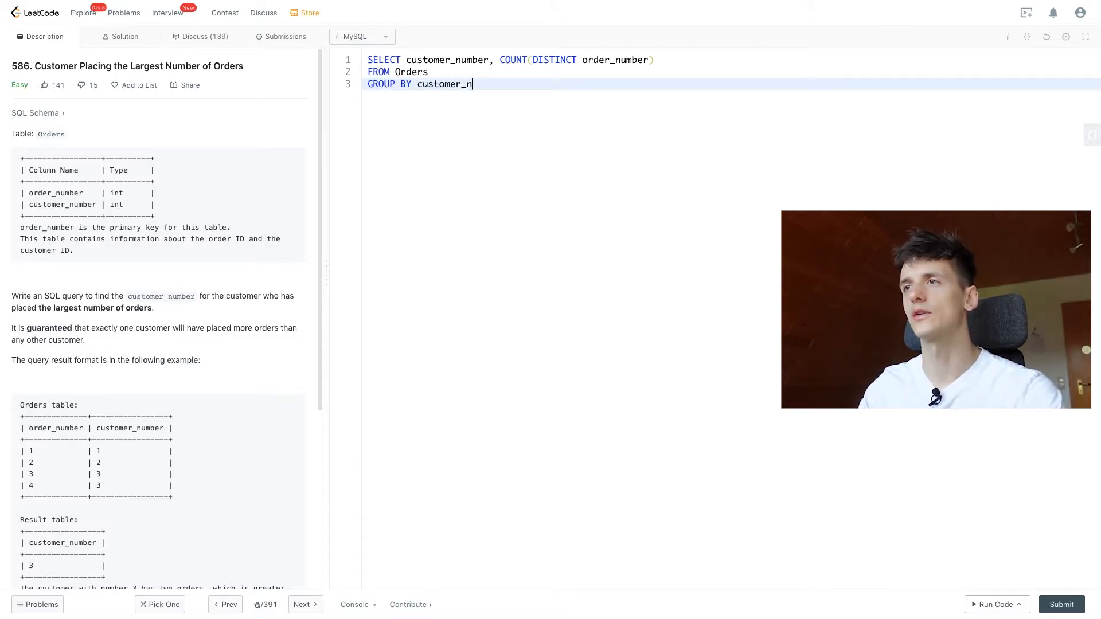
type("umber")
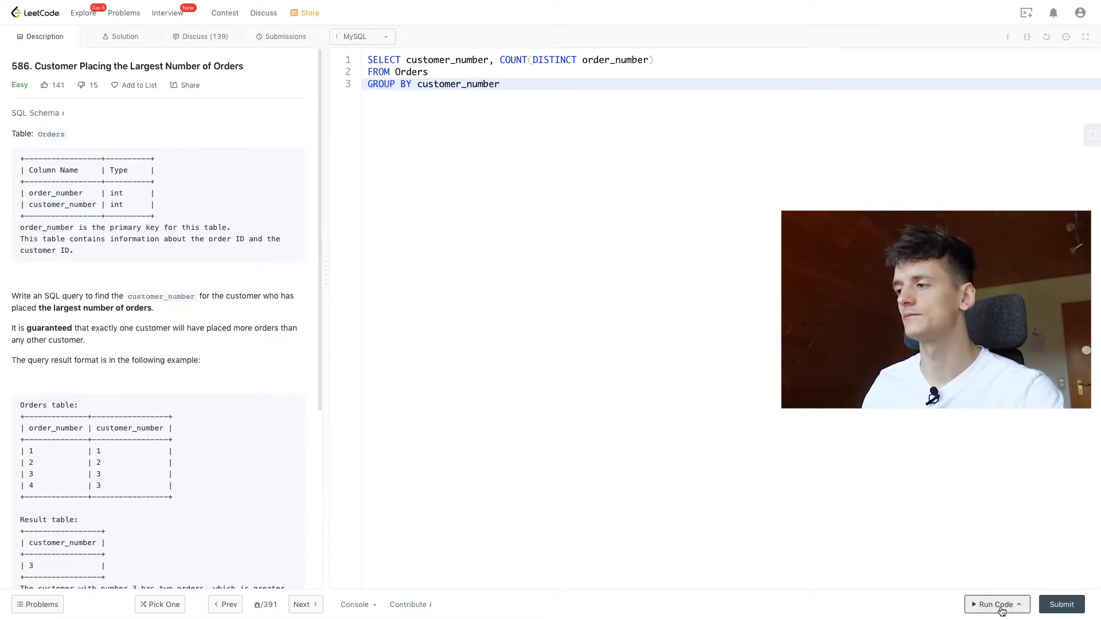
Run the grouped query (Wrong Answer), then begin an ORDER BY clause after GROUP BY.
left_click(996, 604)
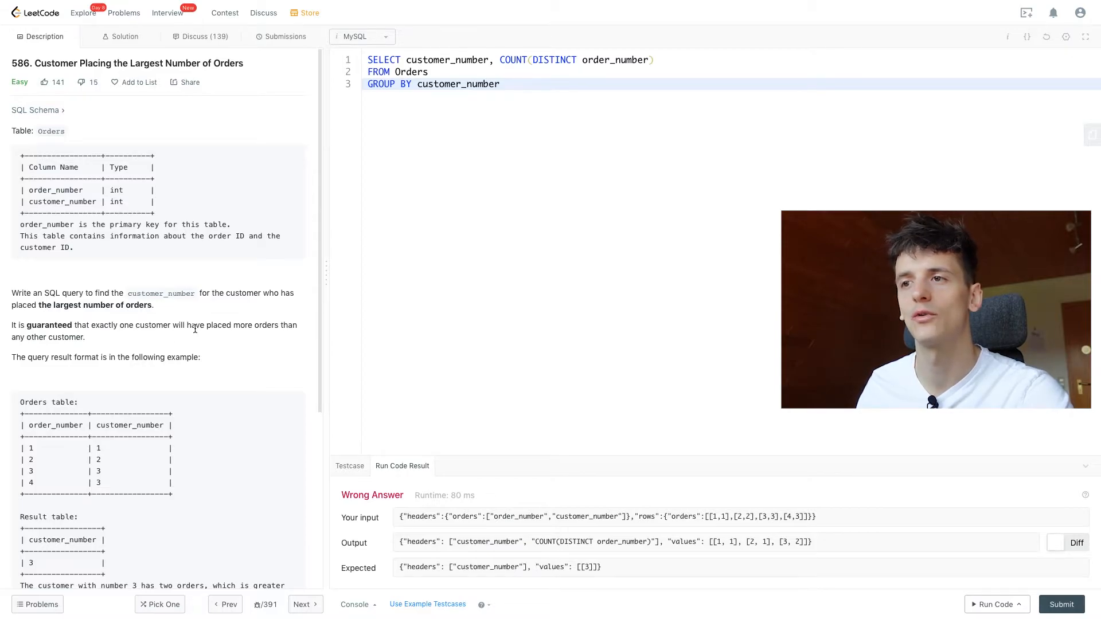
mouse_move(289, 329)
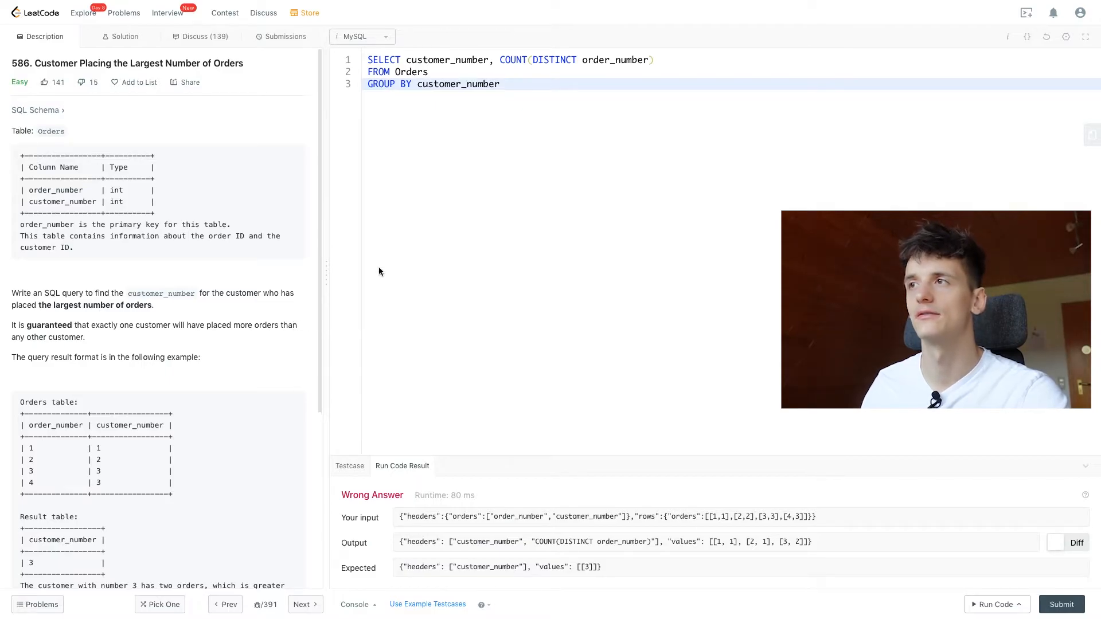
key("Enter")
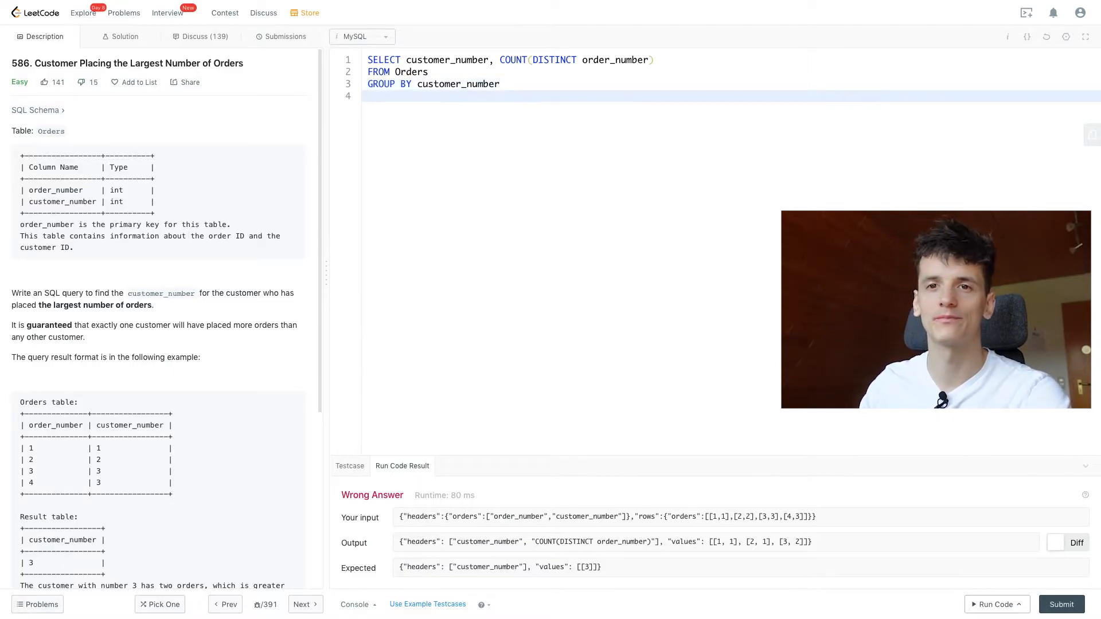
left_click(500, 84)
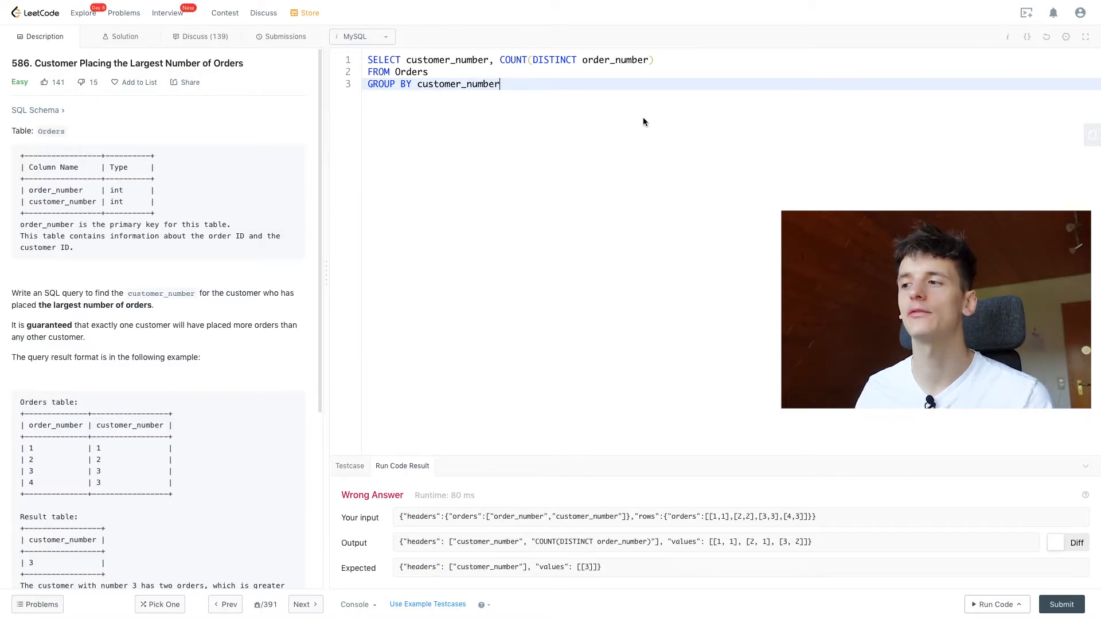
mouse_move(604, 114)
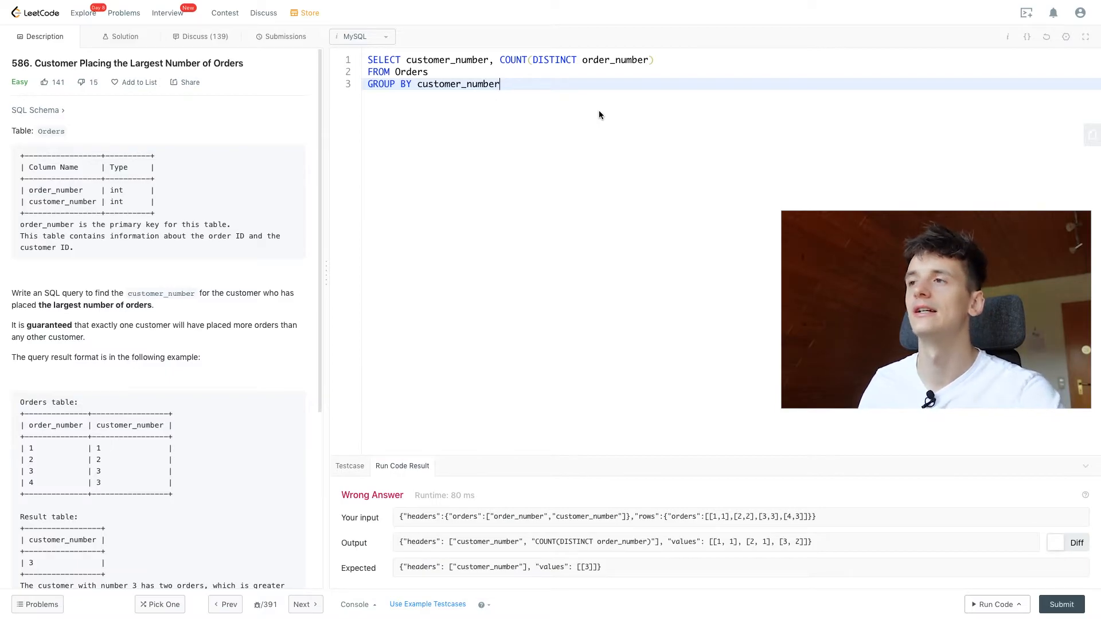
type("ORDER BY")
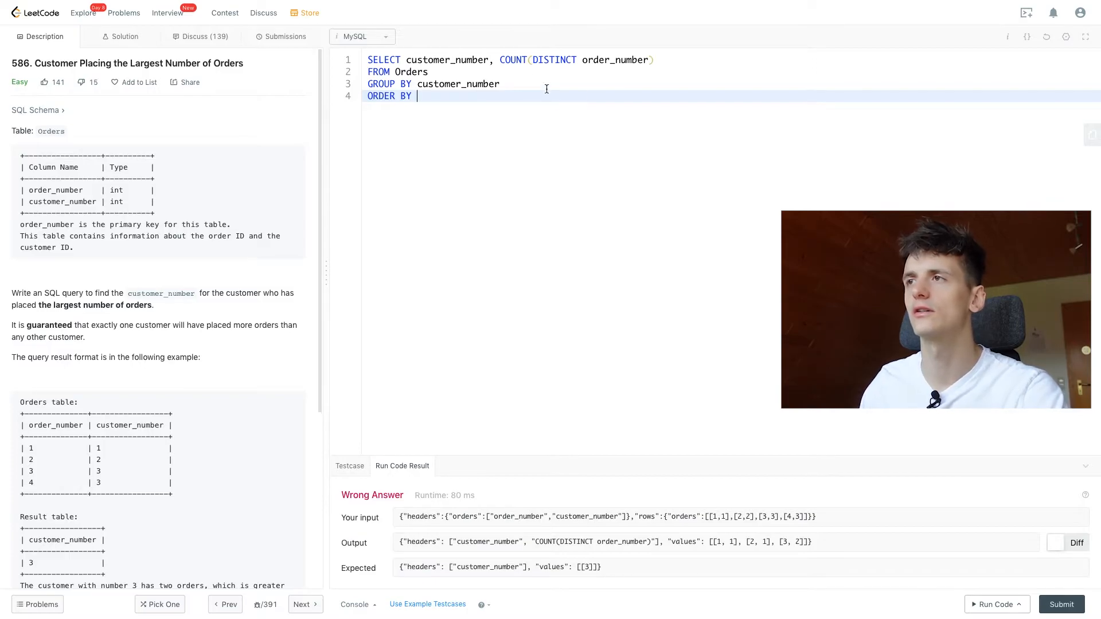
Order by COUNT(DISTINCT order_number) DESC, rerun the example, and add LIMIT 1.
right_click(569, 59)
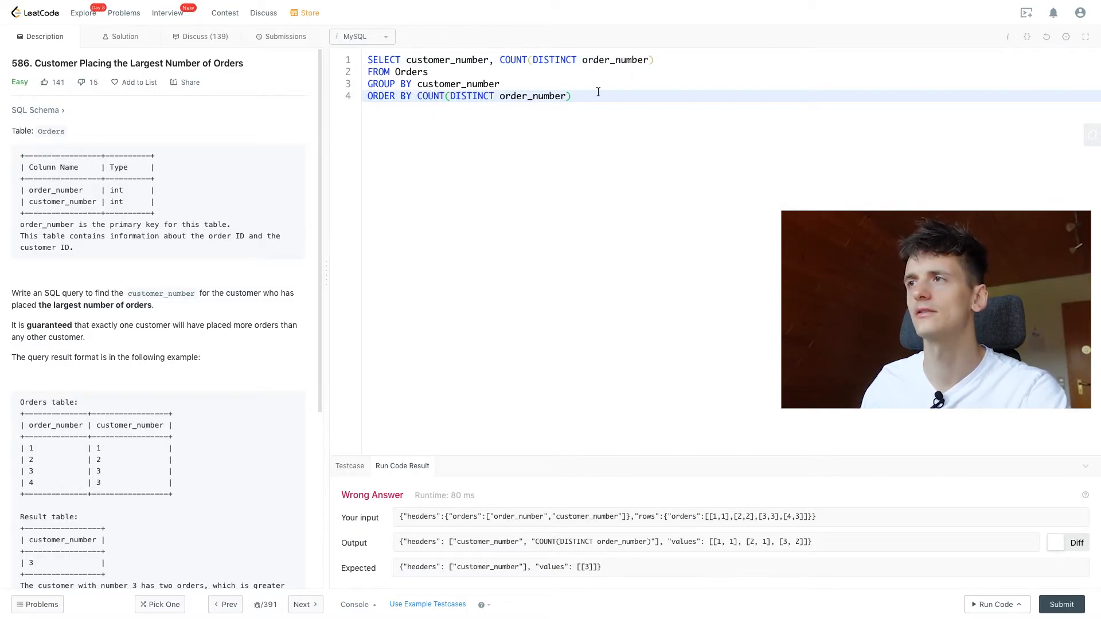
type("DESC")
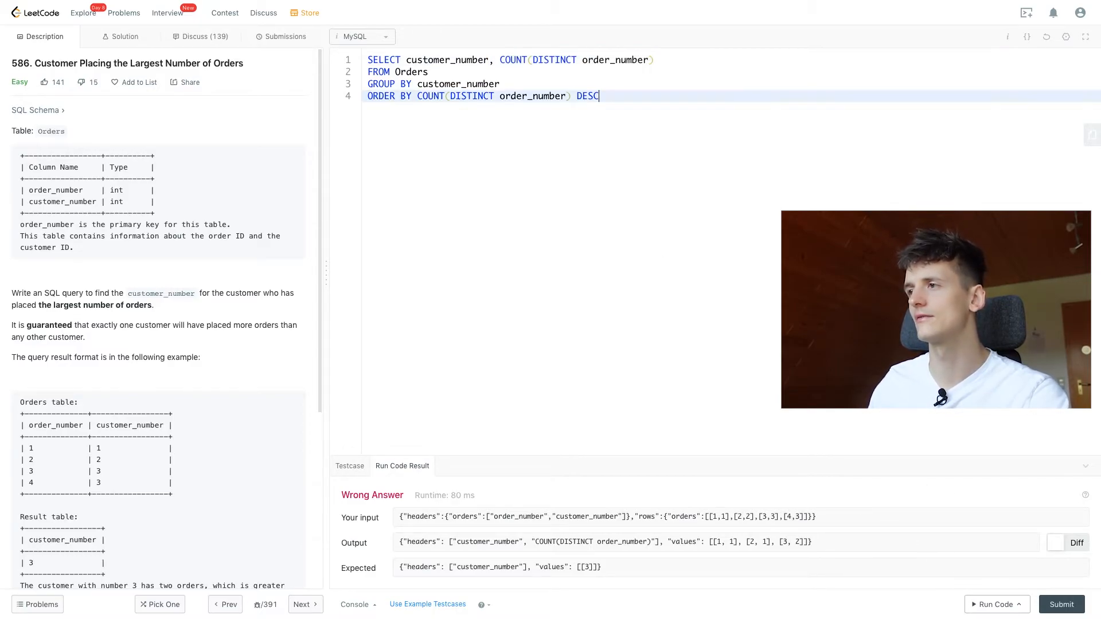
left_click(993, 604)
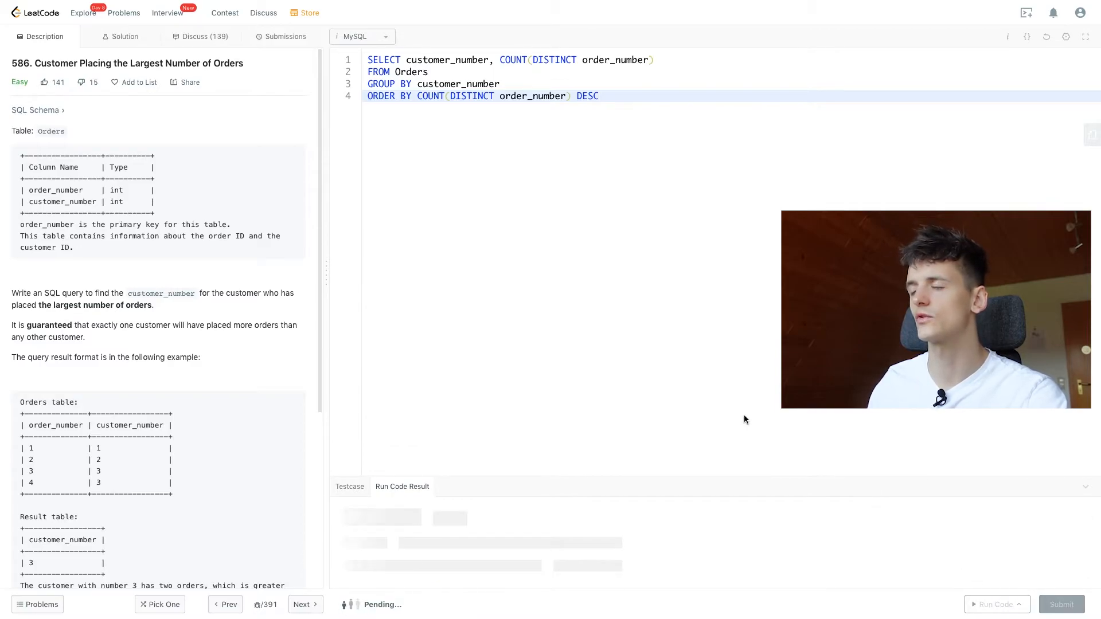
left_click(996, 604)
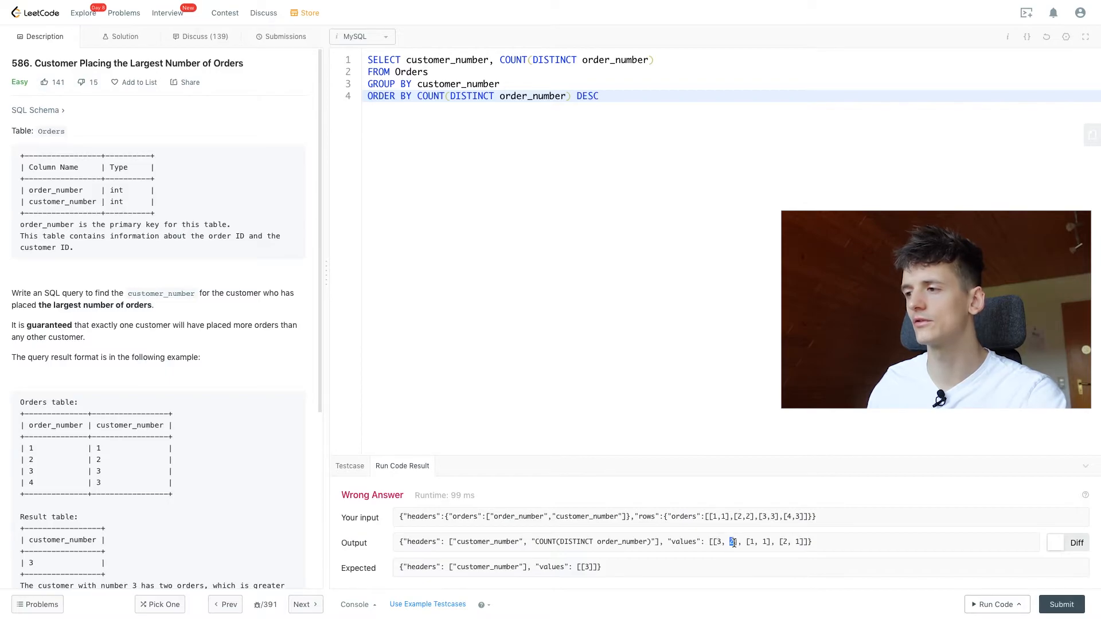
triple_click(604, 542)
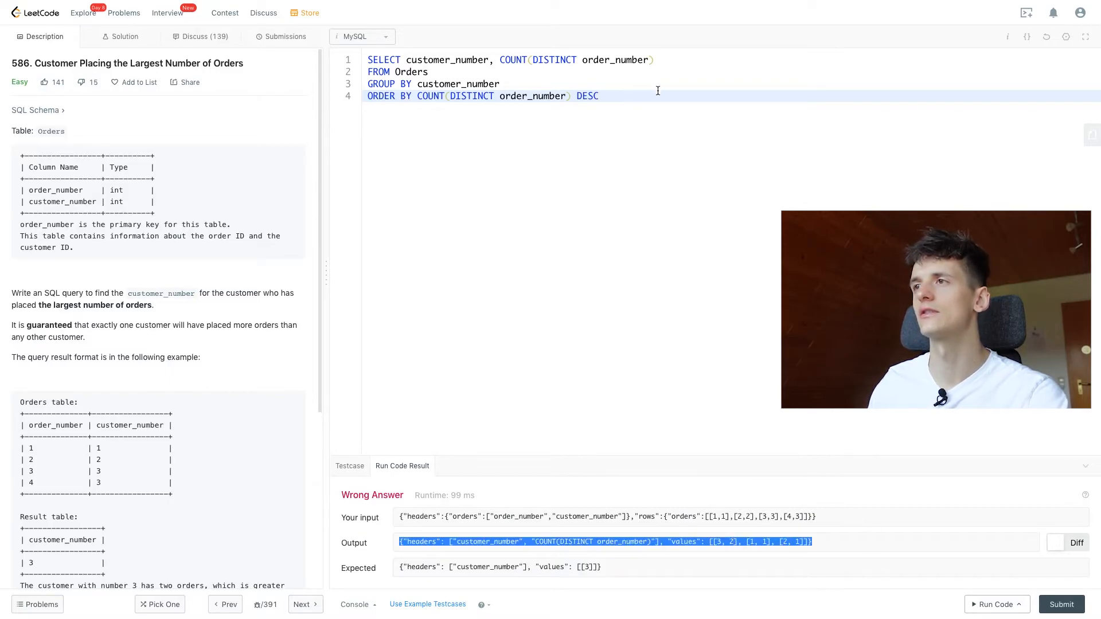
type("LIMIT 1")
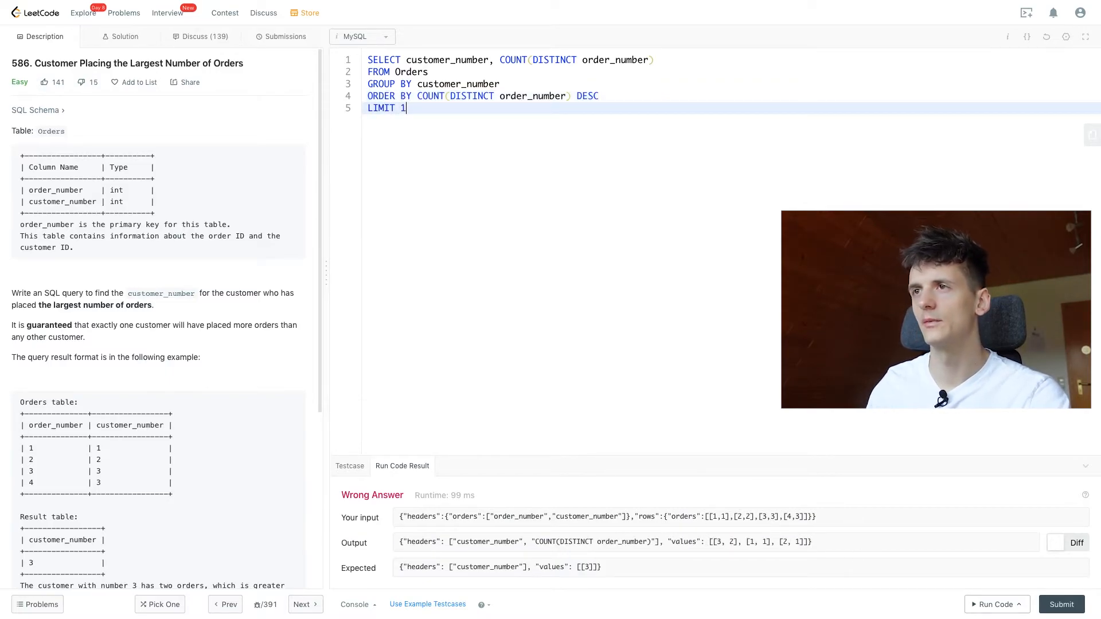
Run the customer_number-only query to Accepted, submit it, and return to the problem description.
left_click(994, 603)
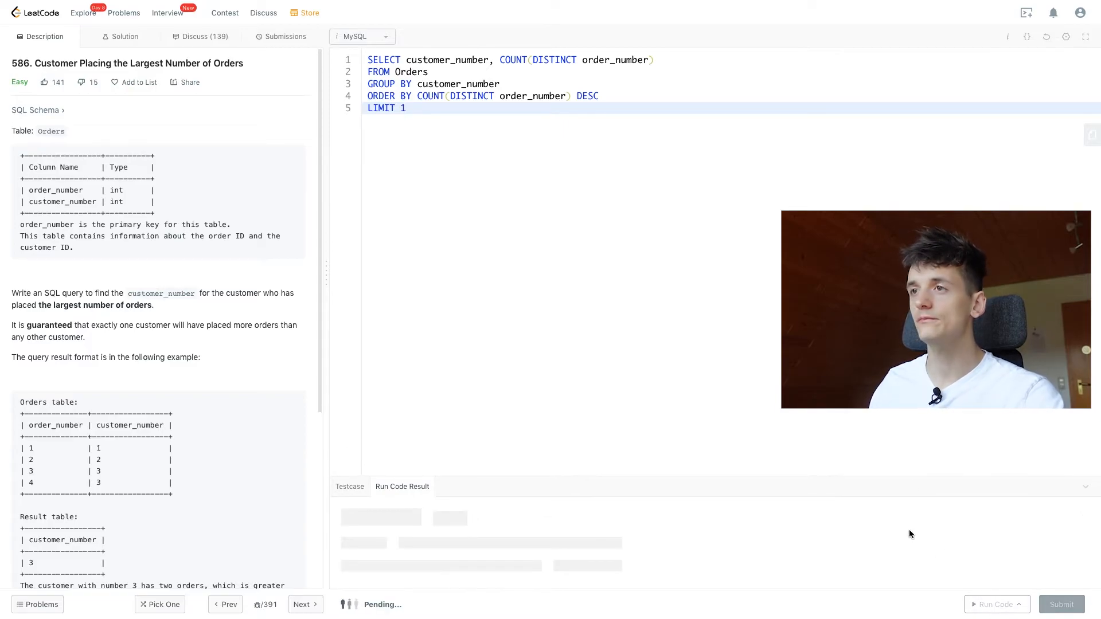
left_click(997, 603)
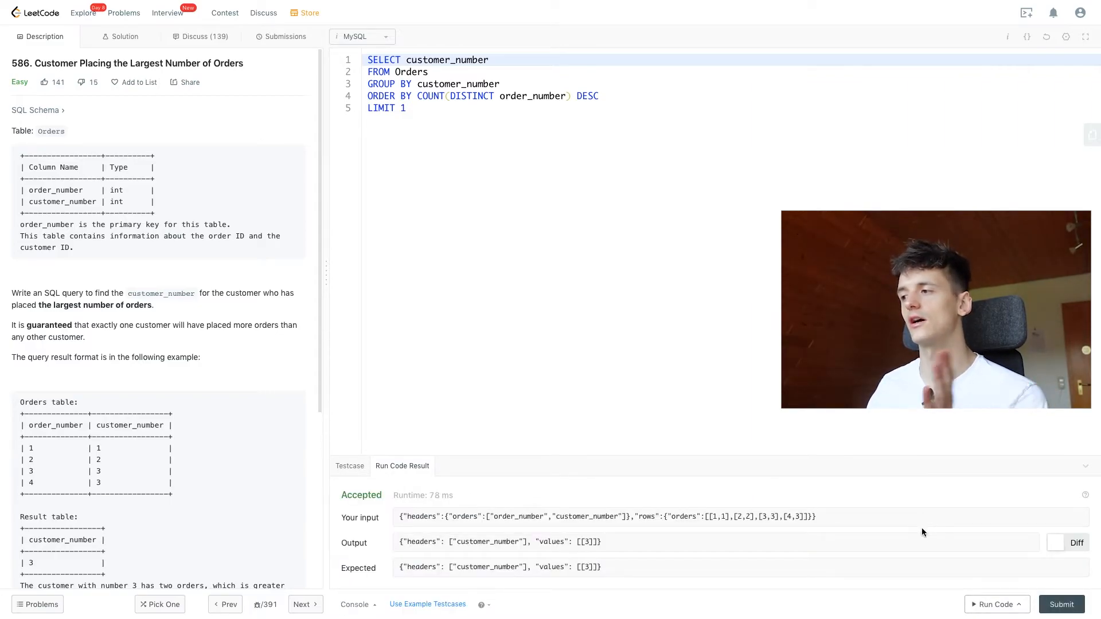
left_click(1061, 604)
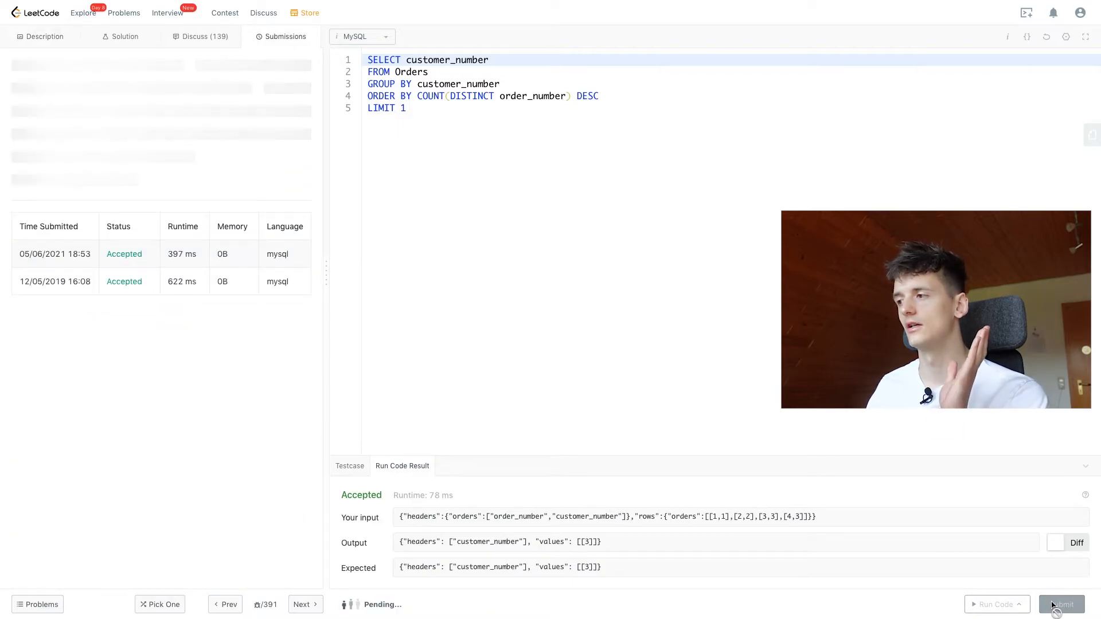
left_click(46, 35)
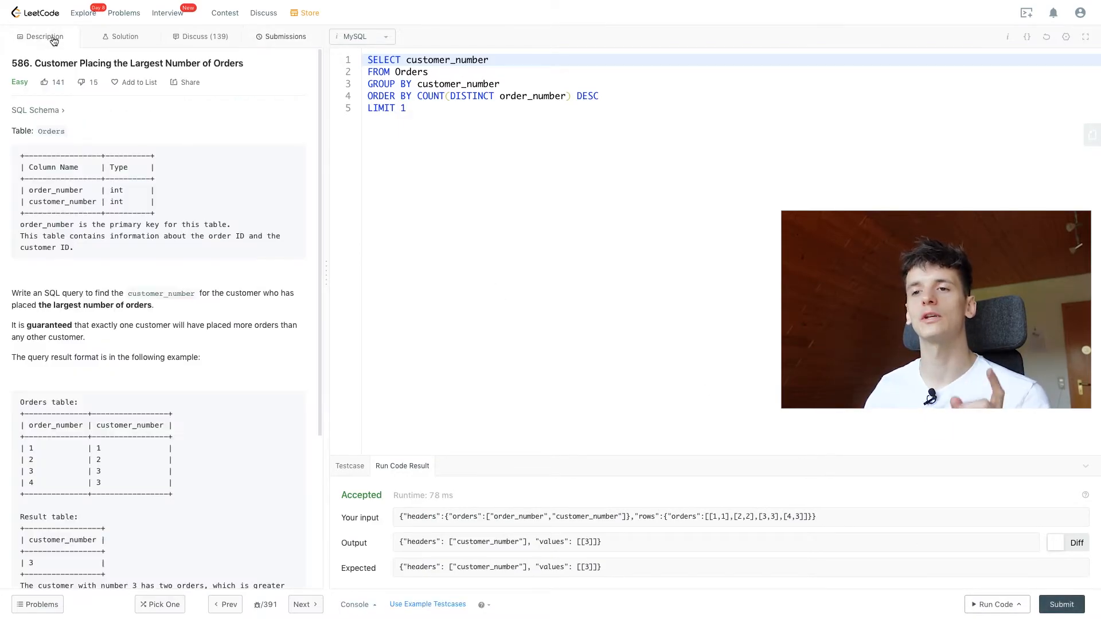
scroll("down", 3)
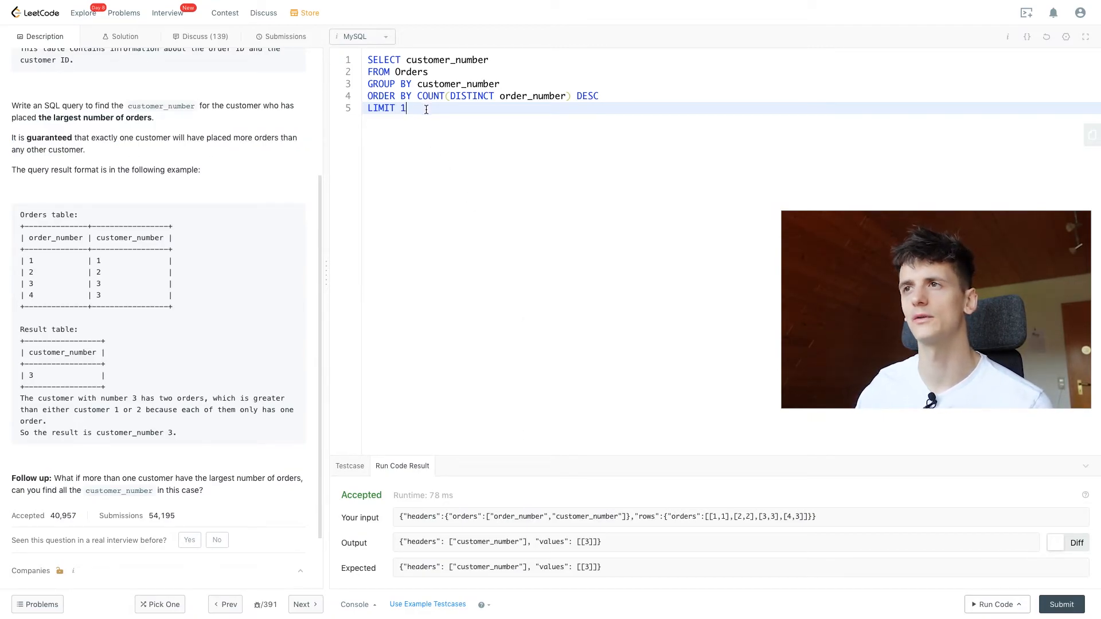
mouse_move(472, 153)
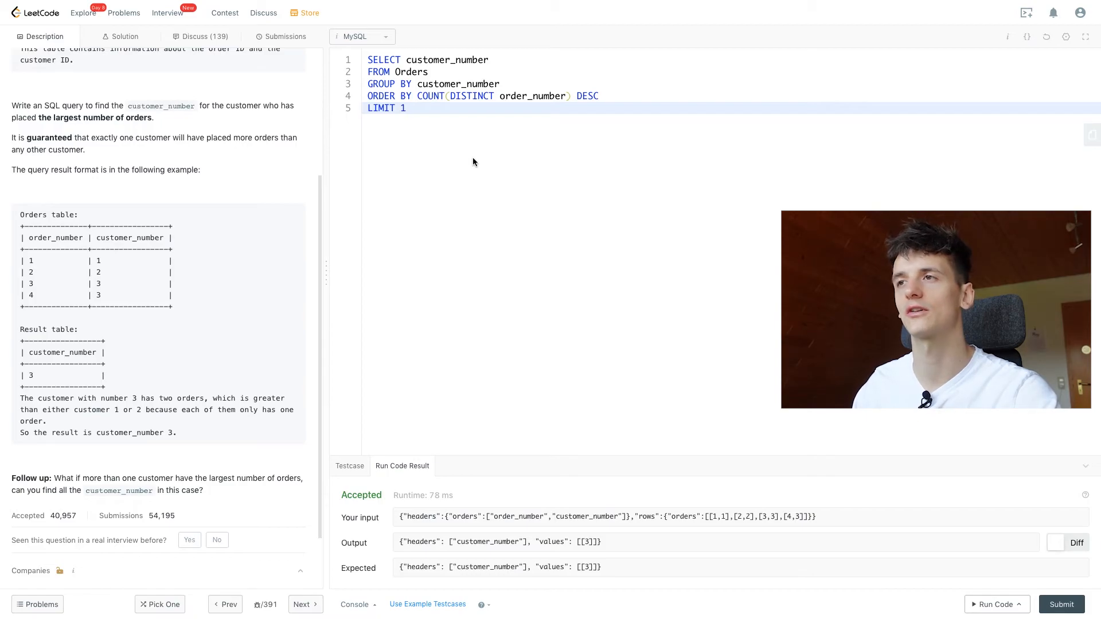
scroll("down", 3)
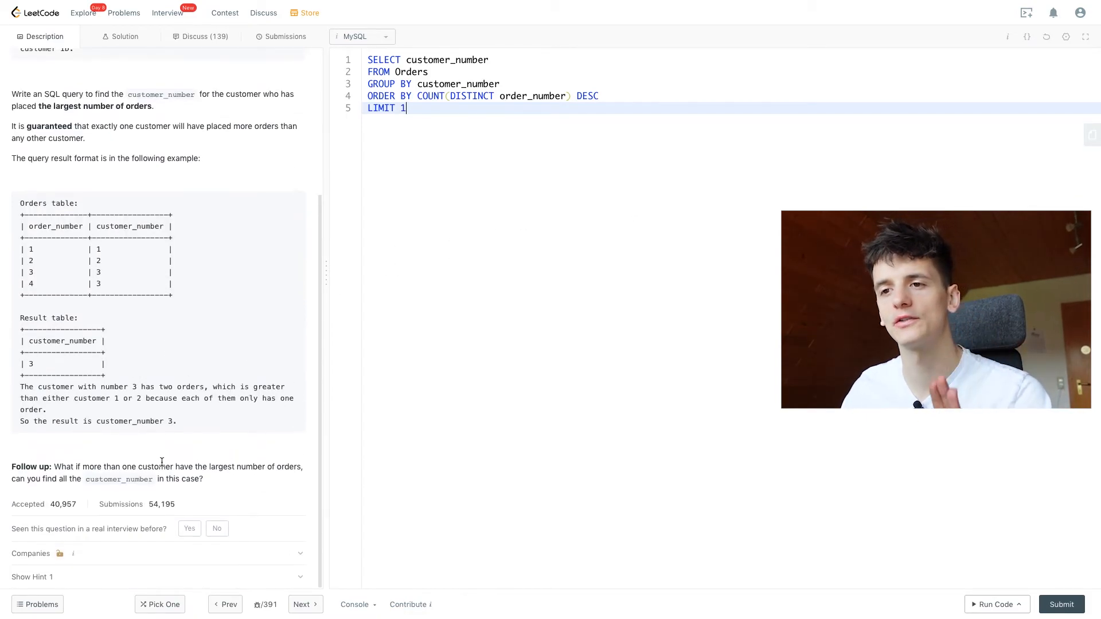
left_click_drag(57, 466, 203, 479)
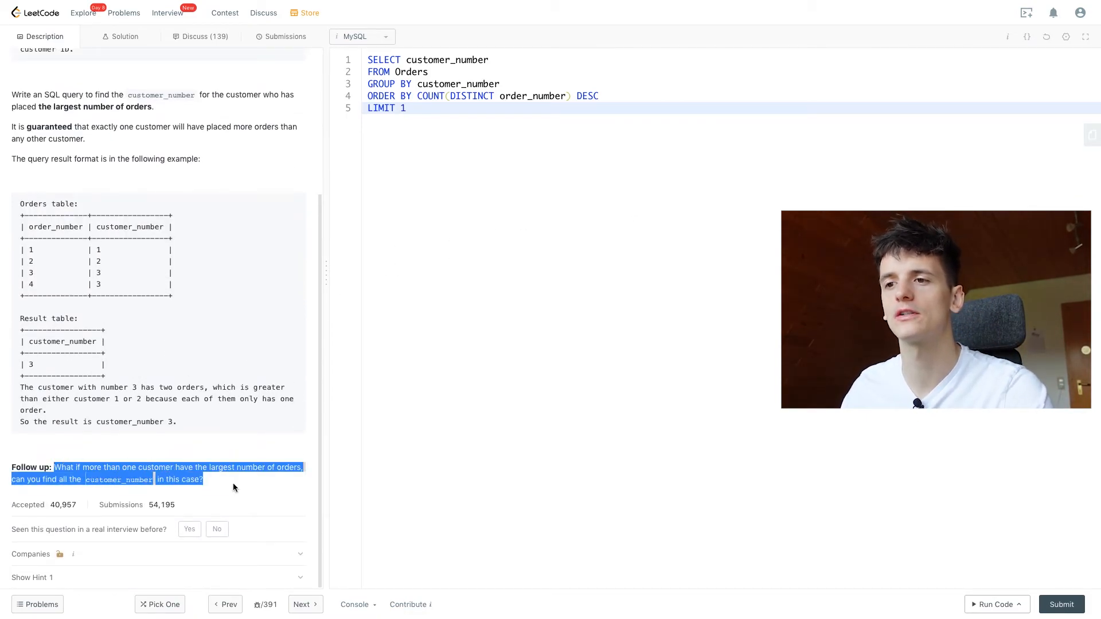
left_click(501, 113)
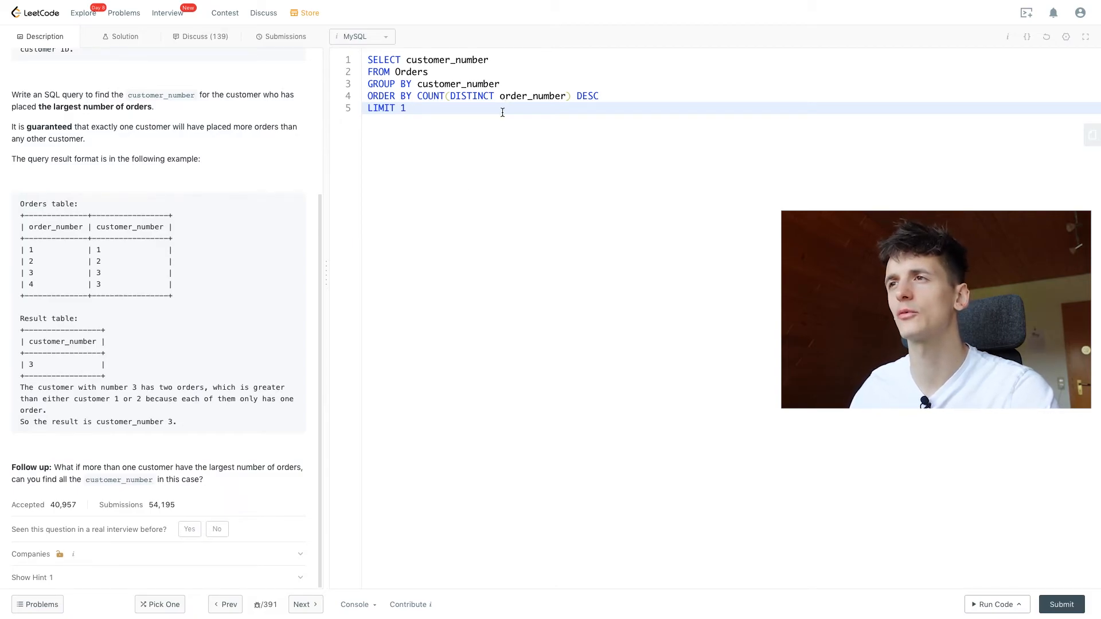